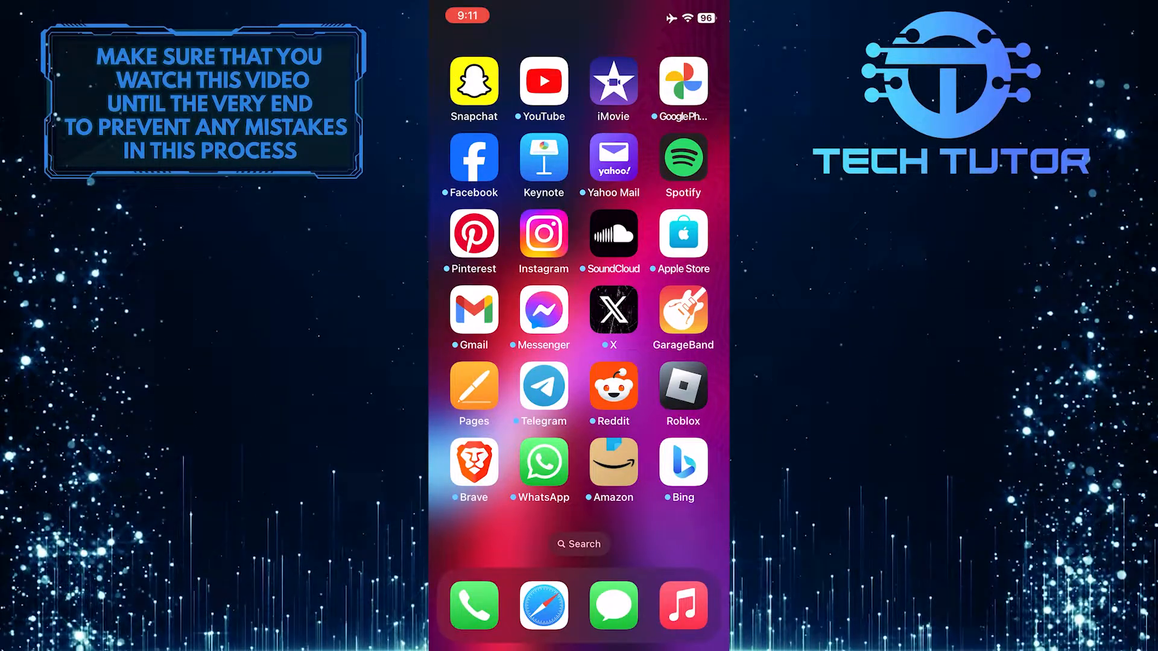
Launch Instagram from the Home Screen, landing on the account's profile
click(543, 234)
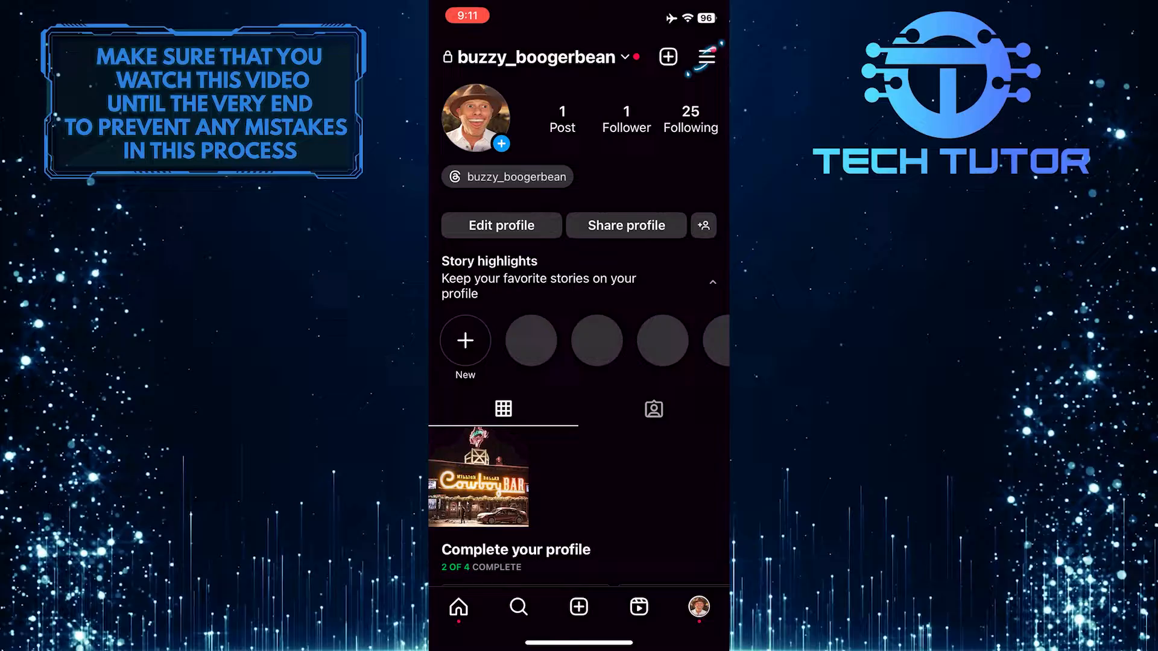
Go through the profile menu into Settings and privacy and scroll the options
click(705, 56)
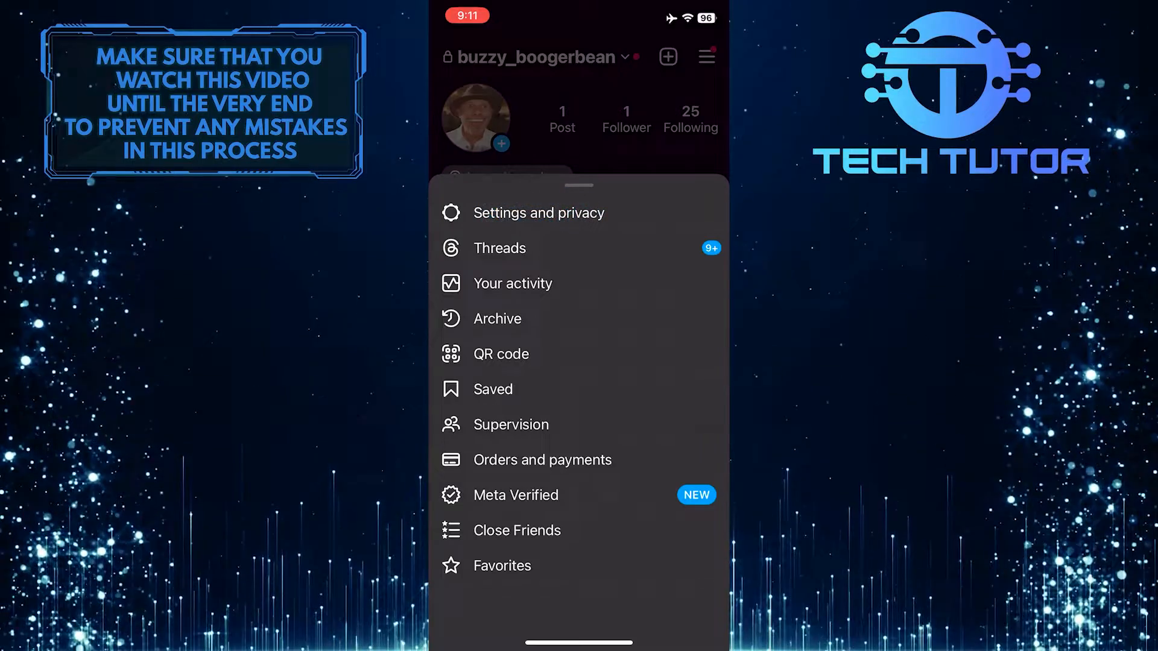
click(539, 213)
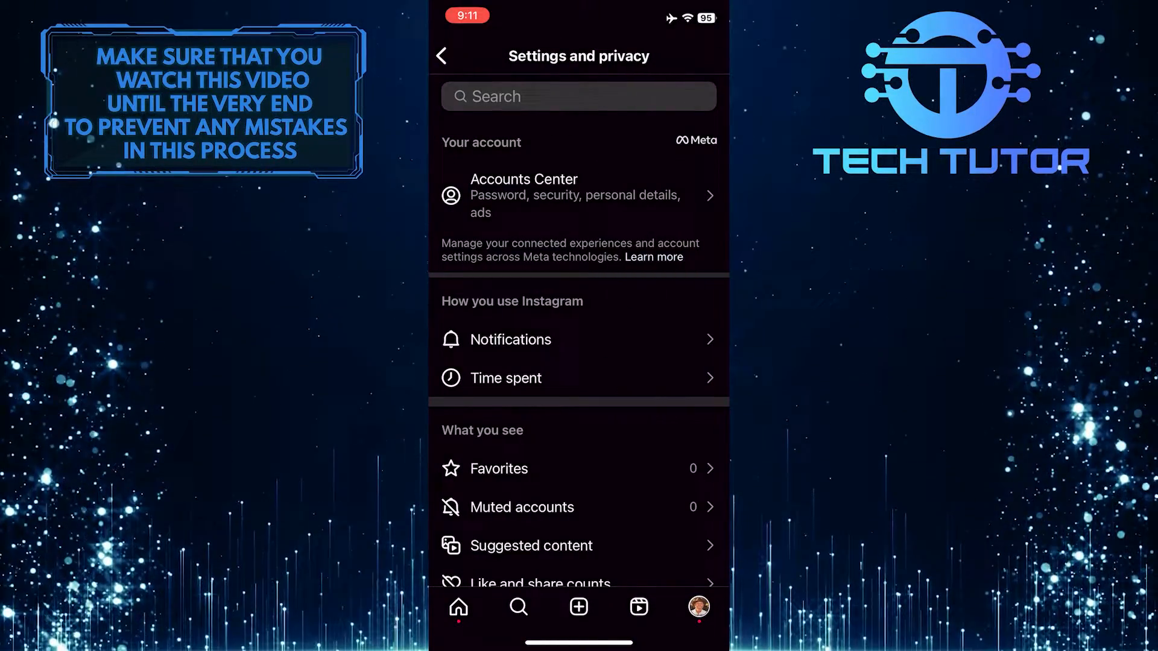
scroll(down, 3)
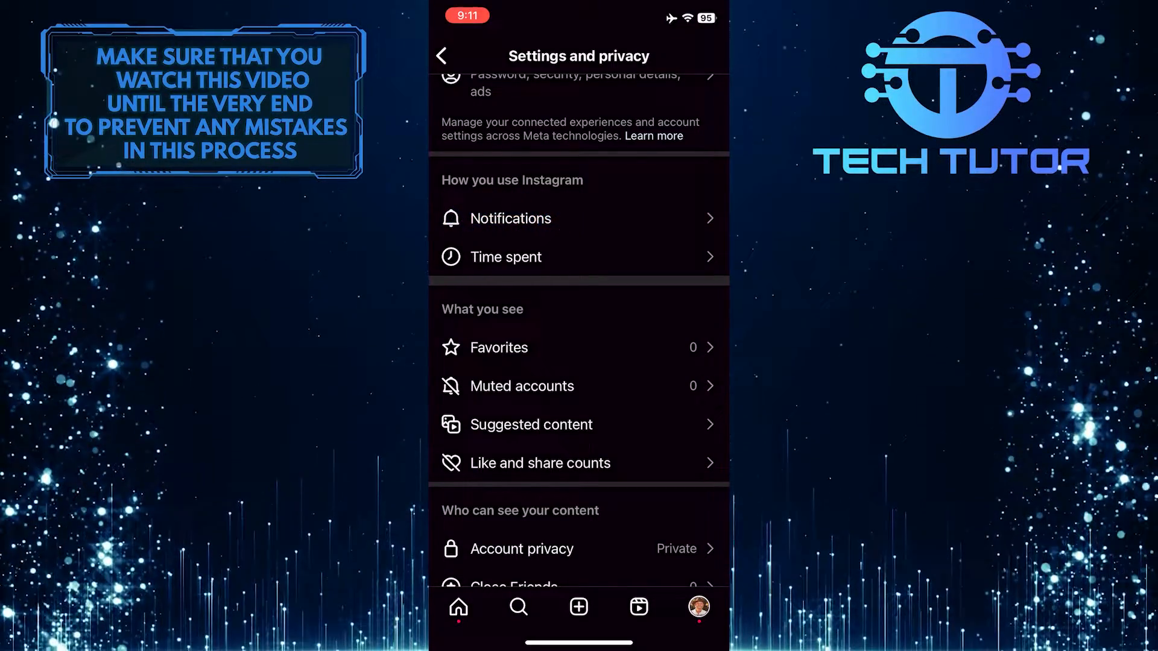
Turn off the Pause all push notifications toggle, then enter Quiet mode settings
click(510, 218)
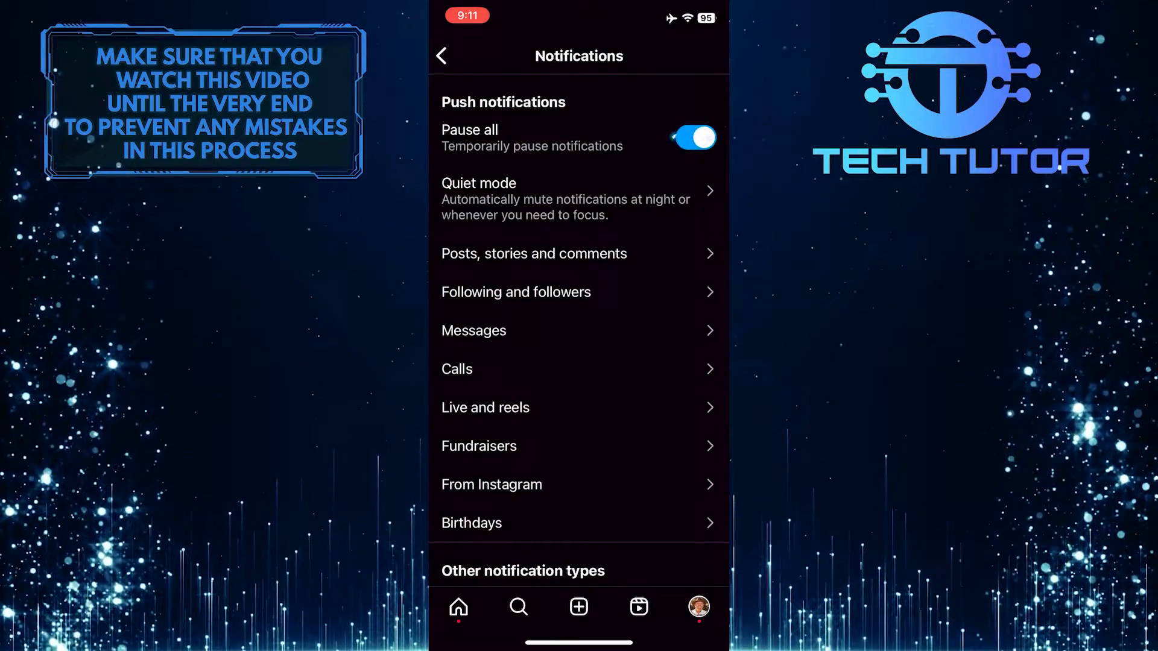
click(690, 137)
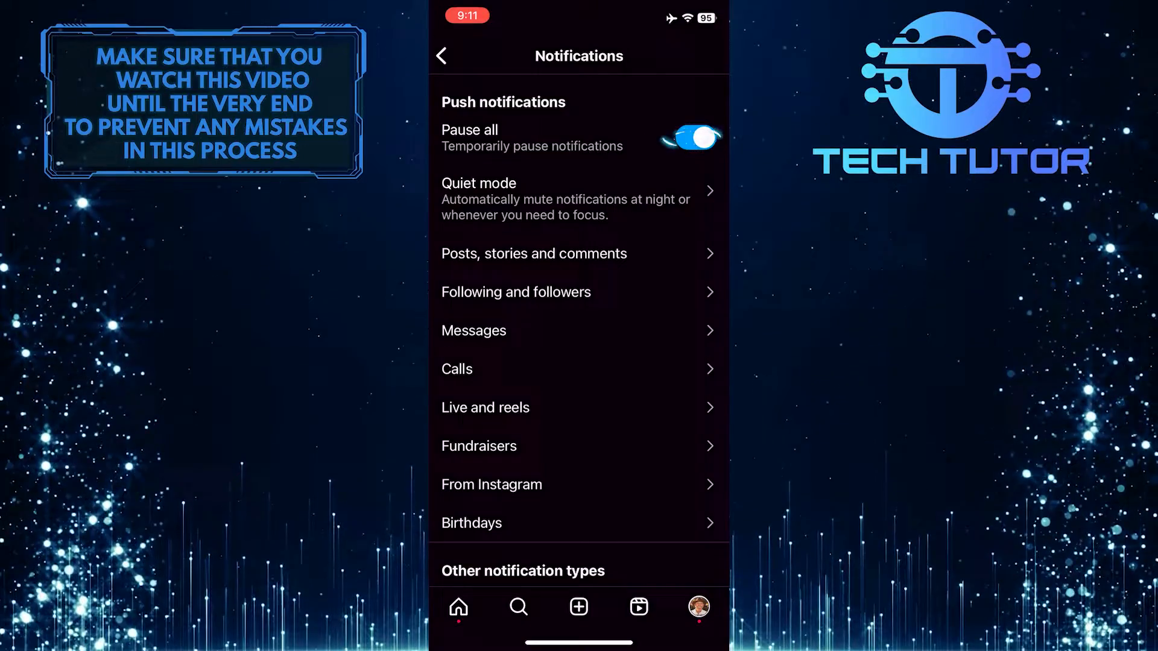
click(689, 137)
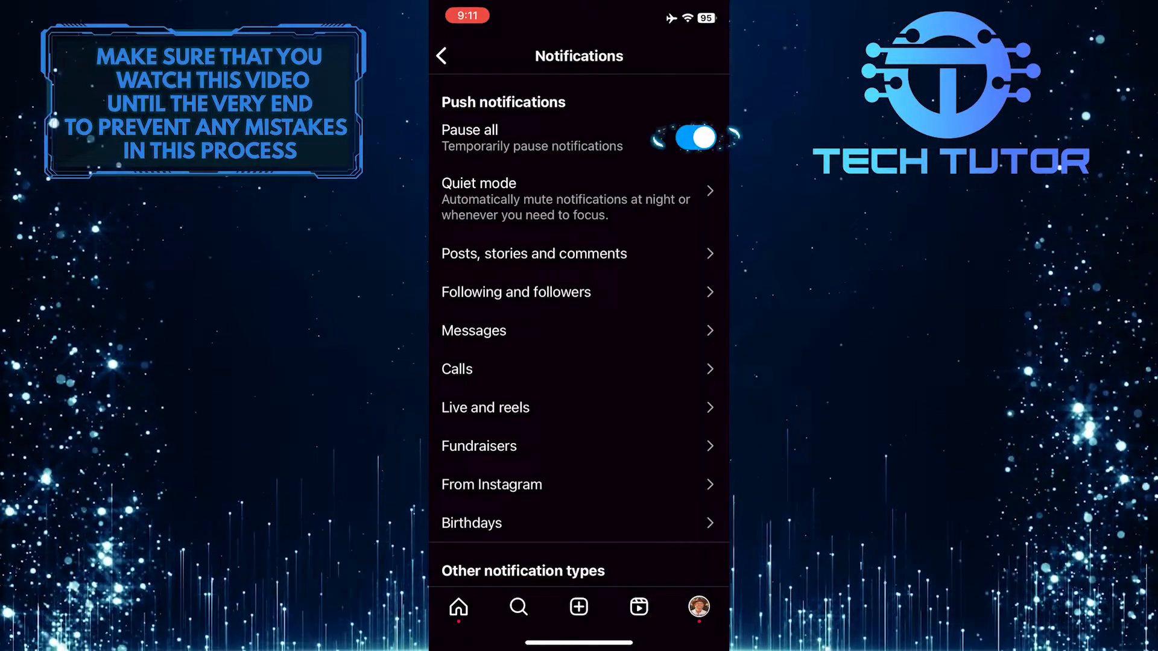
click(693, 138)
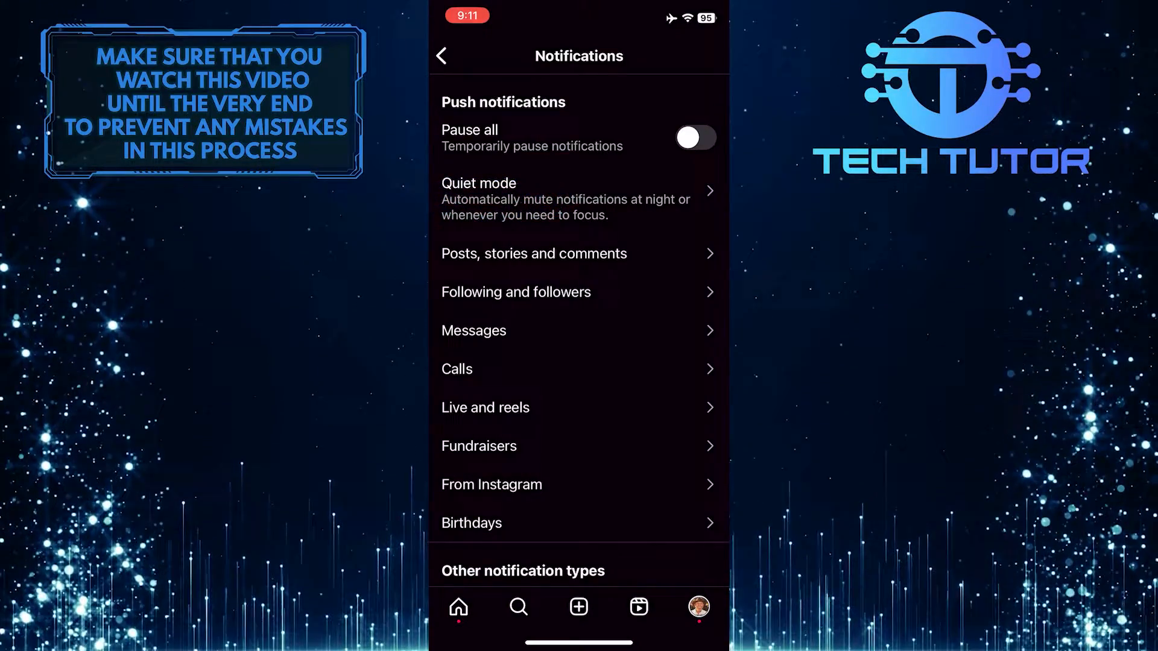
click(579, 198)
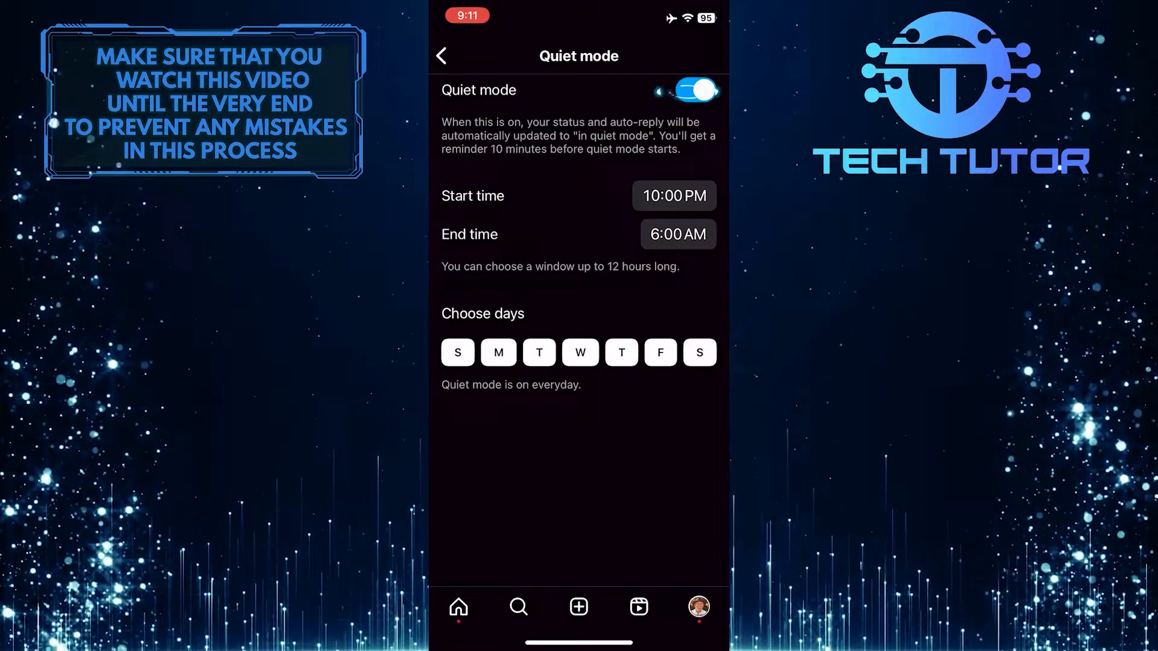
Switch Quiet mode off entirely and dismiss the confirmation notice
click(693, 89)
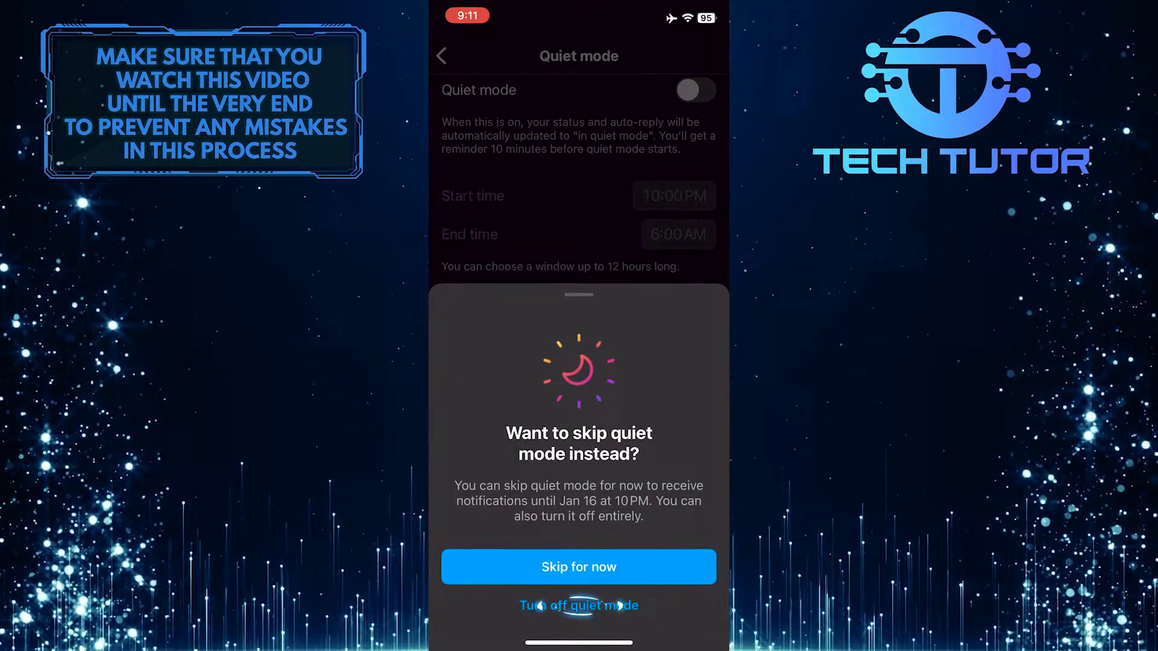
click(578, 606)
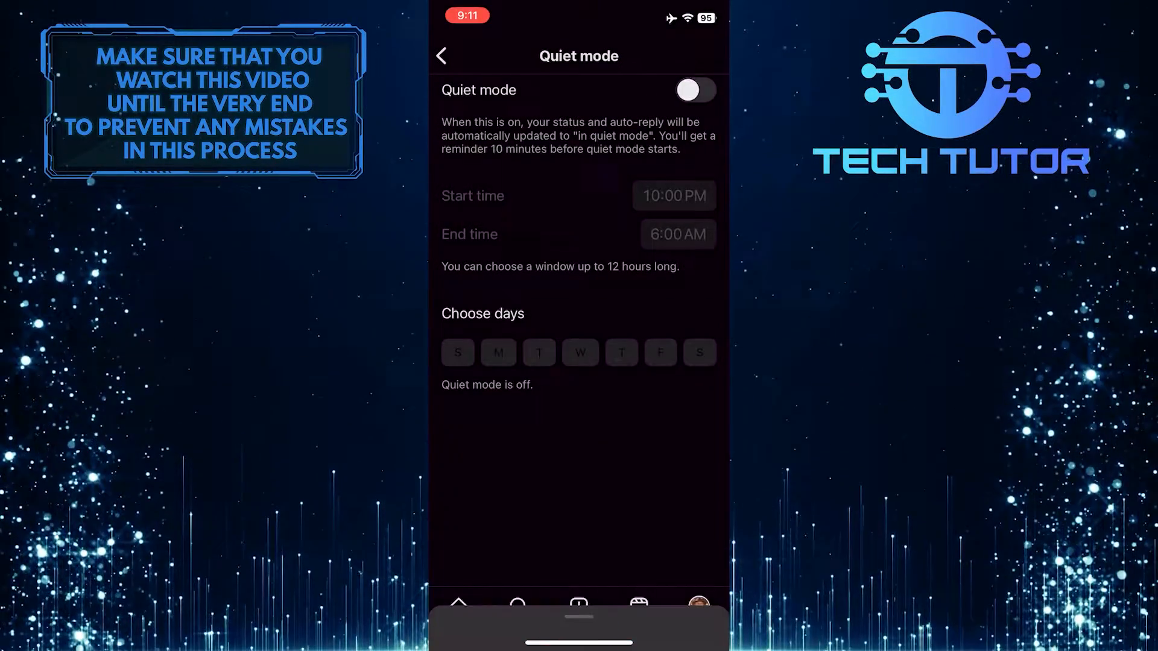
click(691, 90)
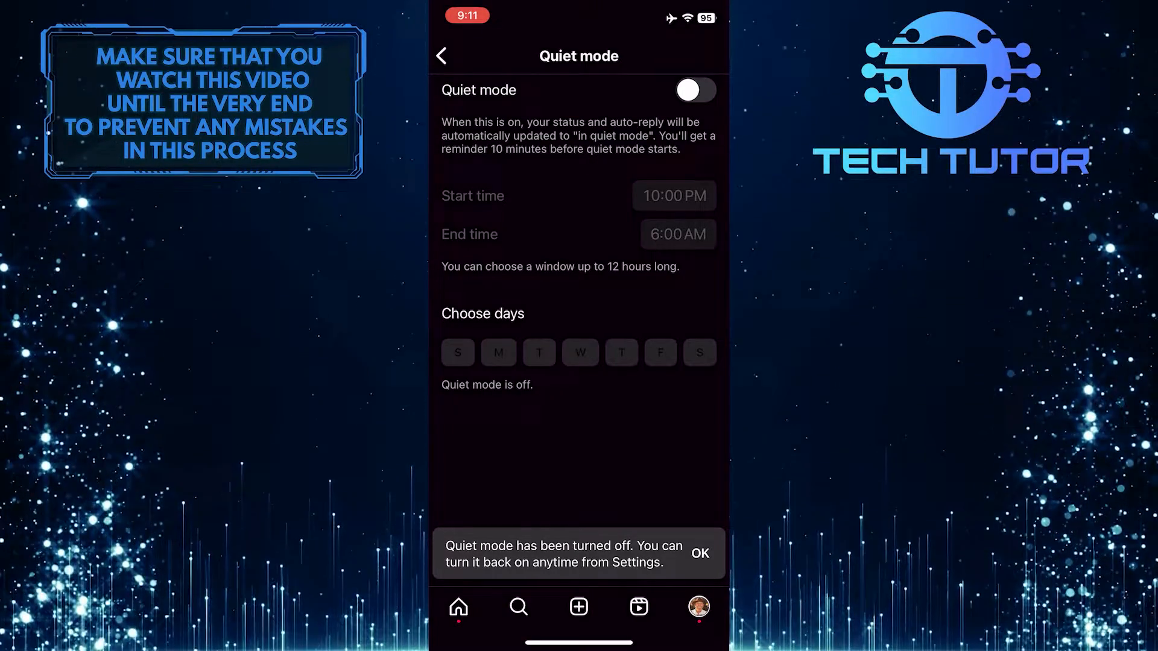
click(699, 553)
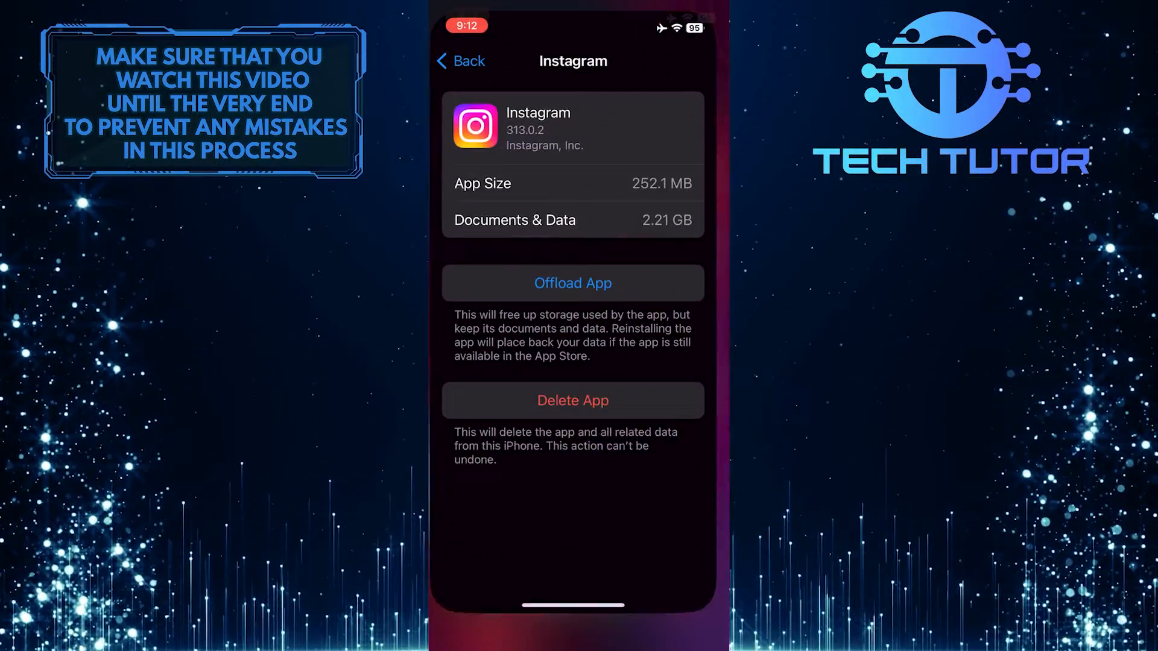
Offload Instagram while keeping its documents and data, then reinstall the app
click(572, 282)
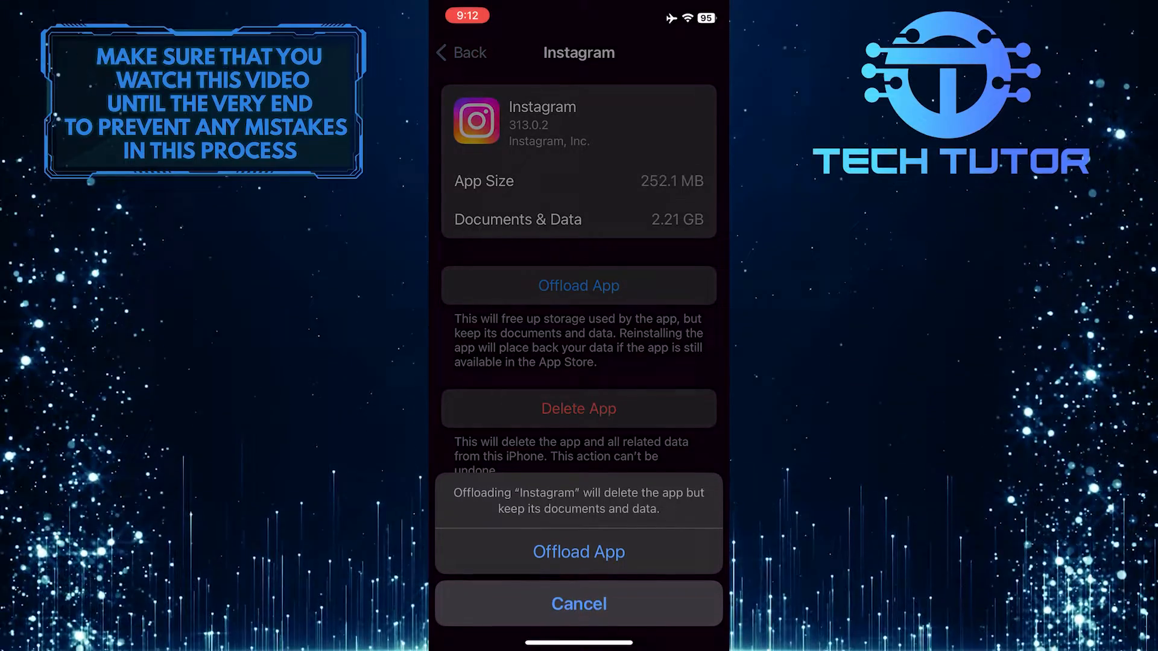
click(579, 551)
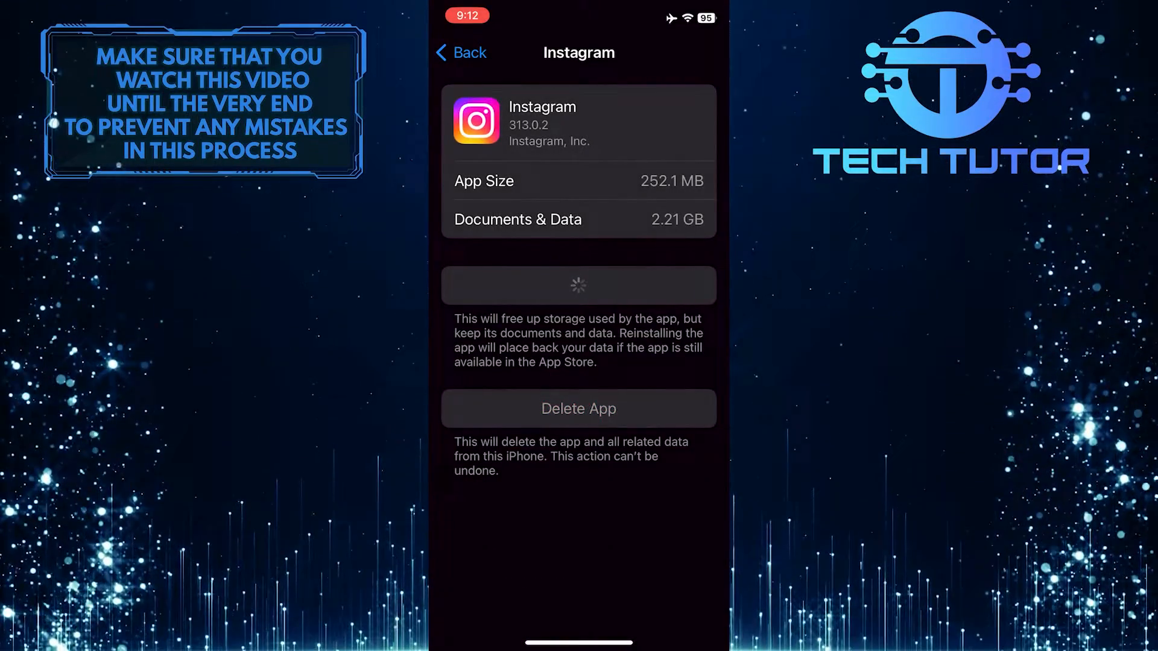
click(579, 285)
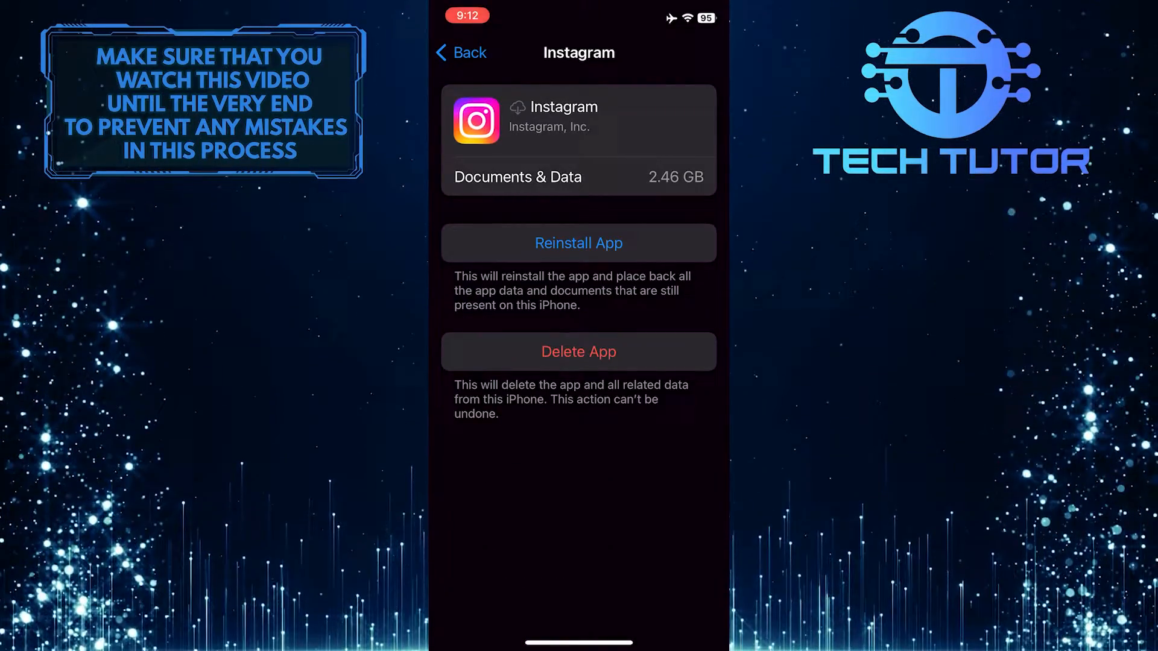
click(578, 243)
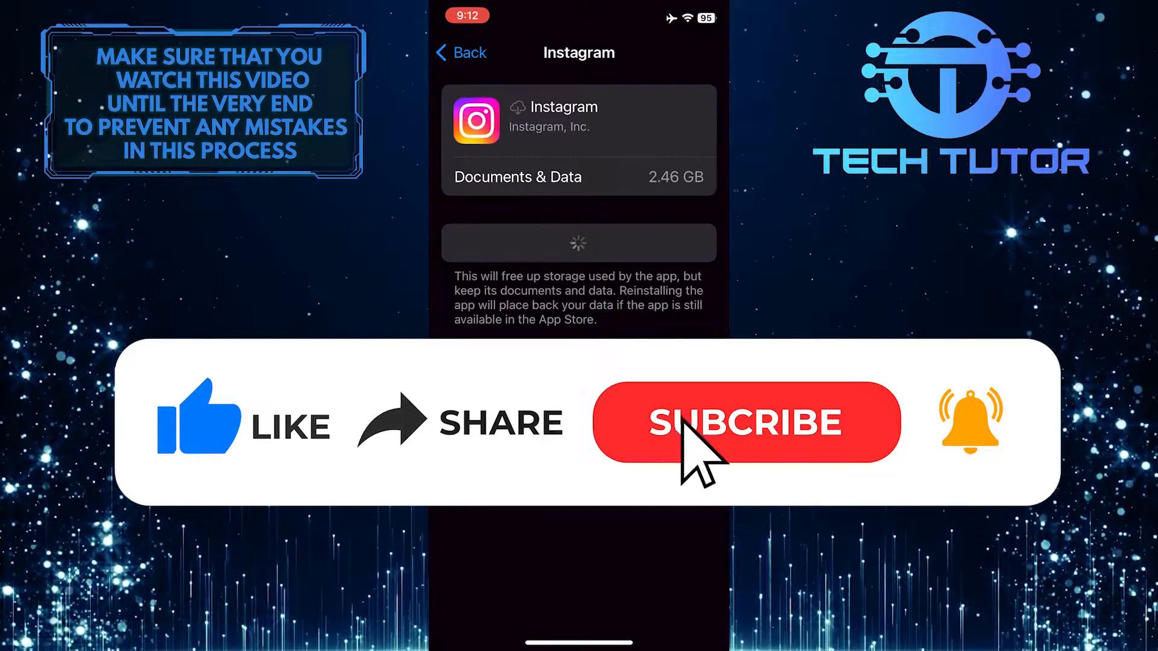
click(744, 421)
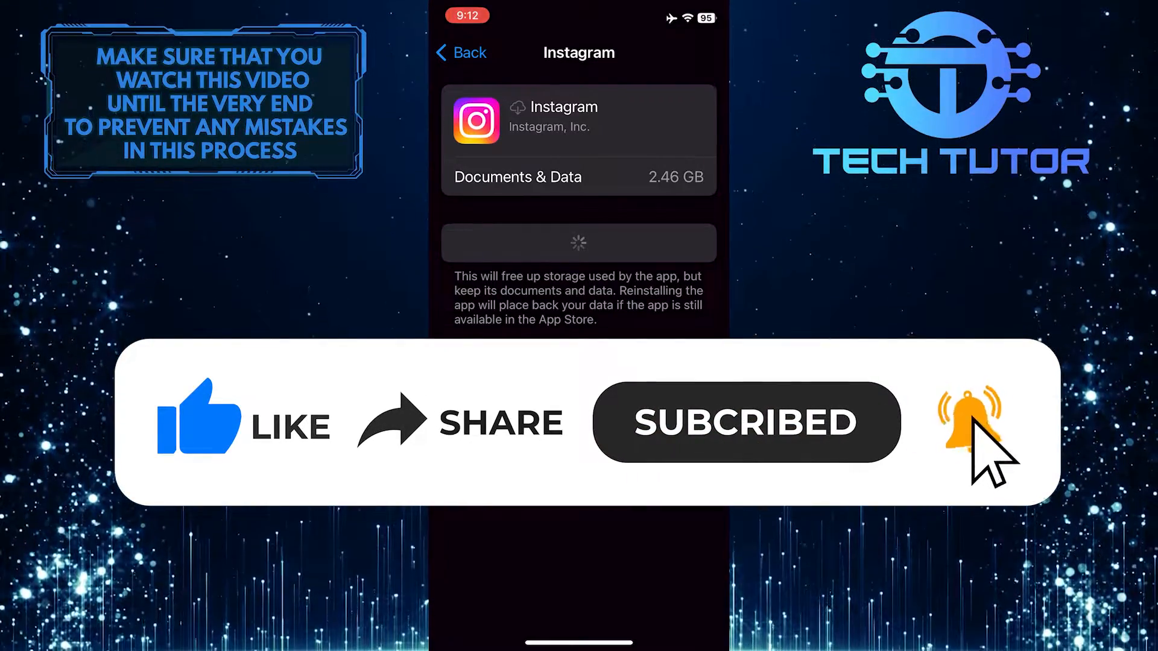